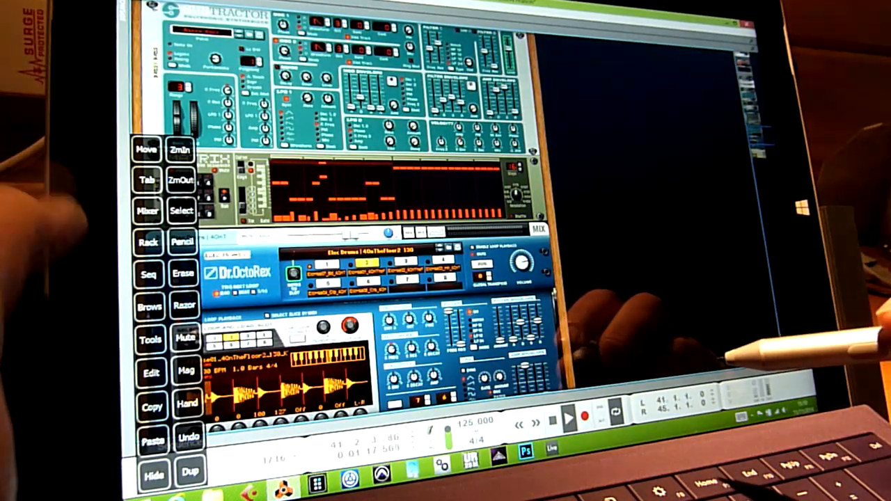
Step: Export the cajon loop as cajon-dry.wav into the we are believers loops folder, accepting default audio settings
{"action": "left_click", "coordinate": [147, 211]}
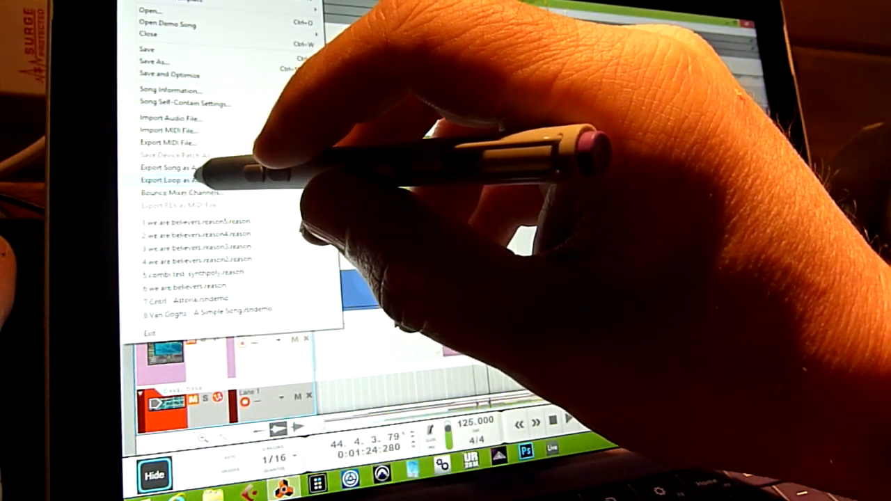
{"action": "left_click", "coordinate": [176, 180]}
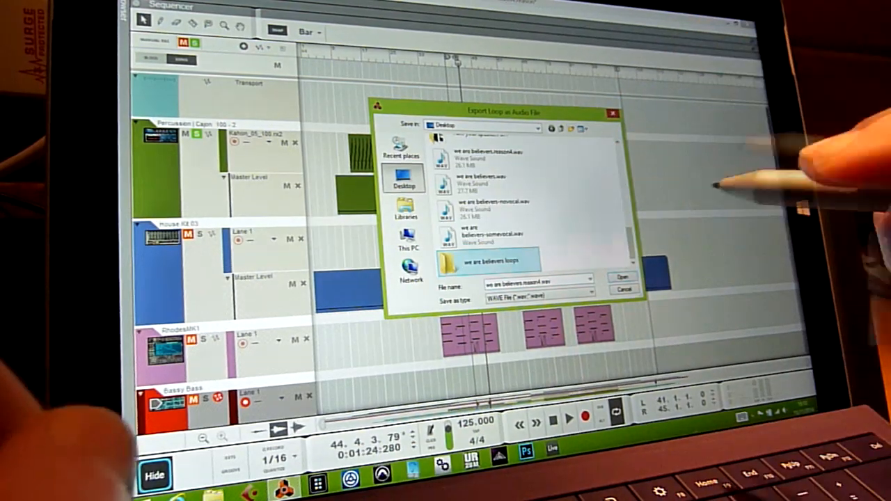
{"action": "double_click", "coordinate": [491, 262]}
{"action": "type", "text": "cajon-dry"}
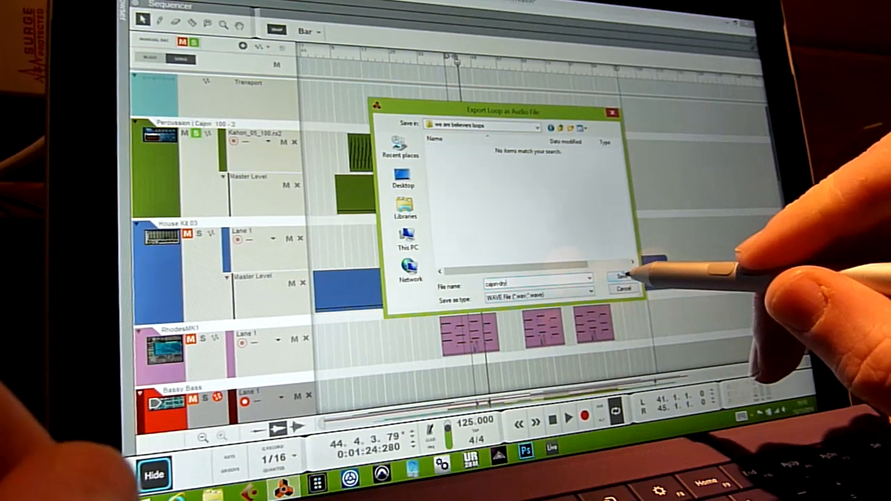
{"action": "left_click", "coordinate": [621, 276]}
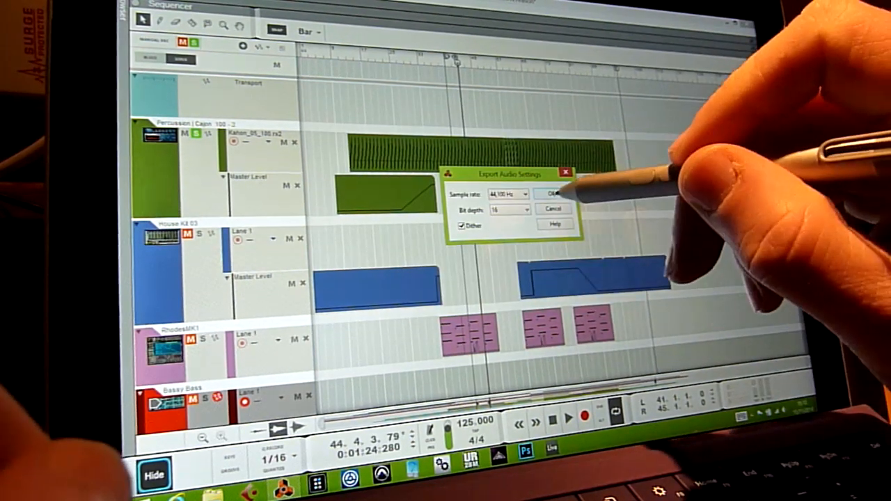
{"action": "left_click", "coordinate": [553, 194]}
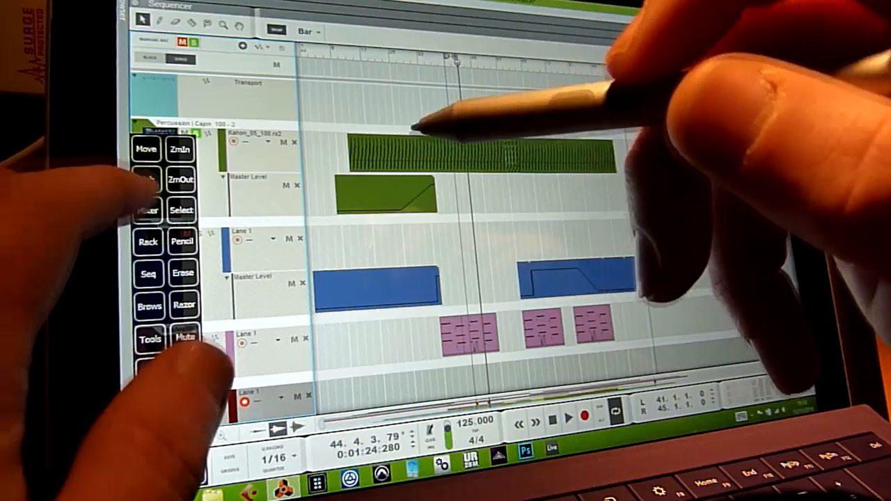
Step: Export the cajon loop again and save it as cajon-wet.wav in the loops folder
{"action": "left_click", "coordinate": [146, 210]}
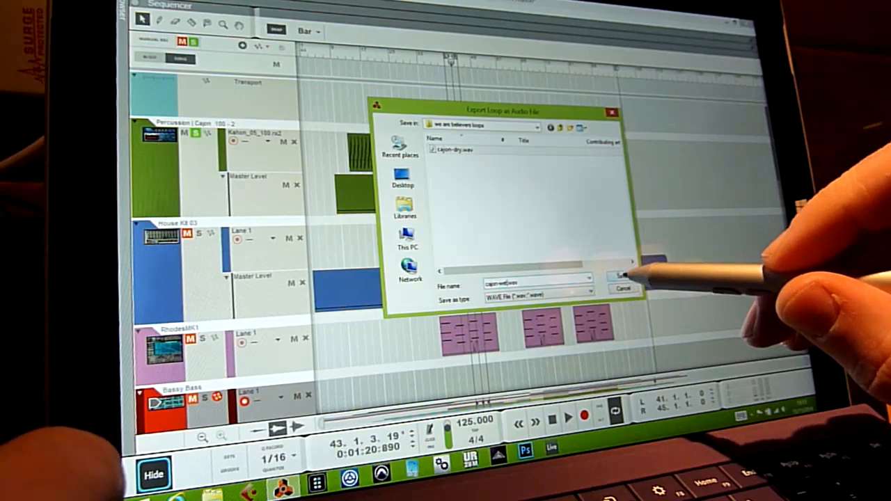
{"action": "left_click", "coordinate": [619, 275]}
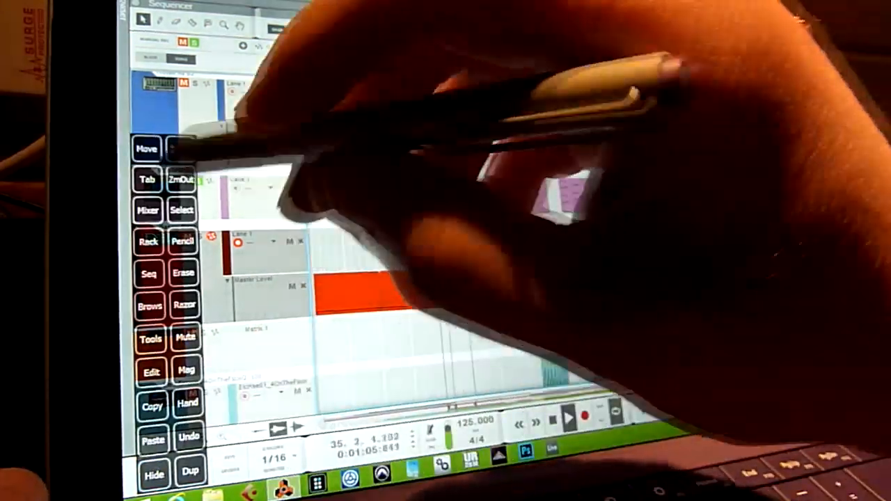
Step: Export the Rhodes loop and save it as rhodes-dry.wav in the loops folder
{"action": "left_click", "coordinate": [147, 210]}
{"action": "type", "text": "rhodes-dry.wav"}
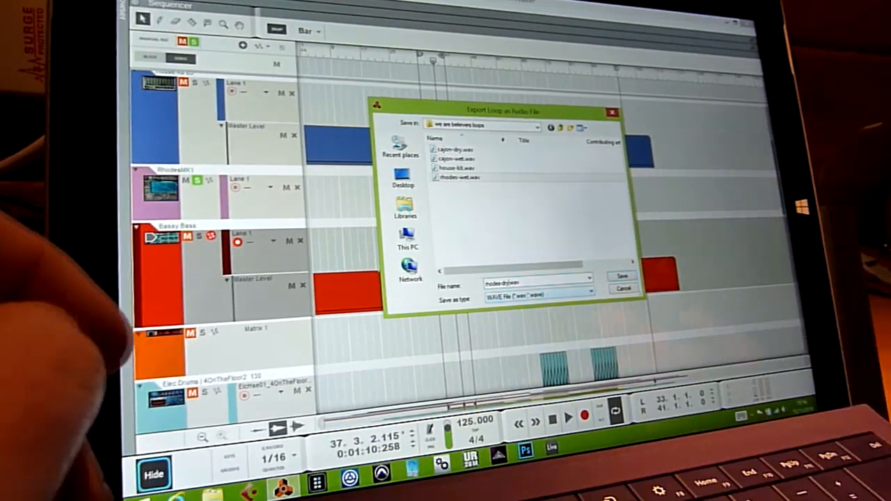
{"action": "left_click", "coordinate": [621, 276]}
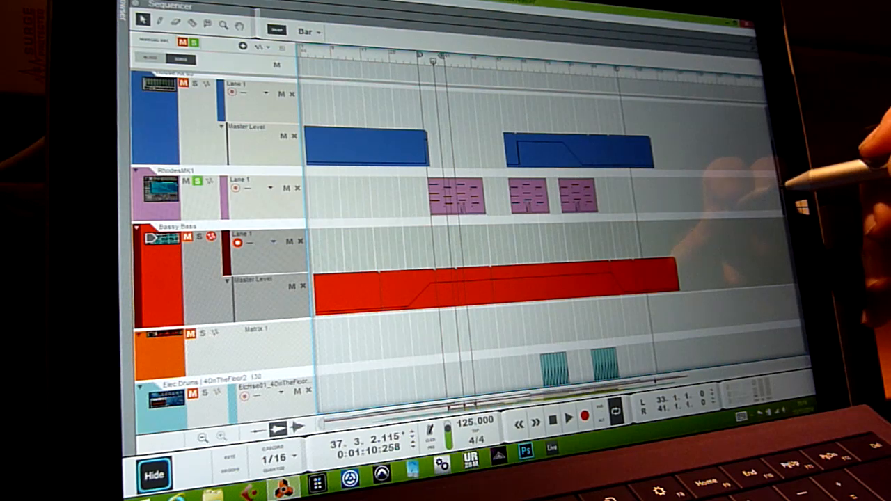
Step: Scroll down through the Reason sequencer tracks and start playback to audition the arrangement
{"action": "scroll", "scroll_direction": "down", "scroll_amount": 3}
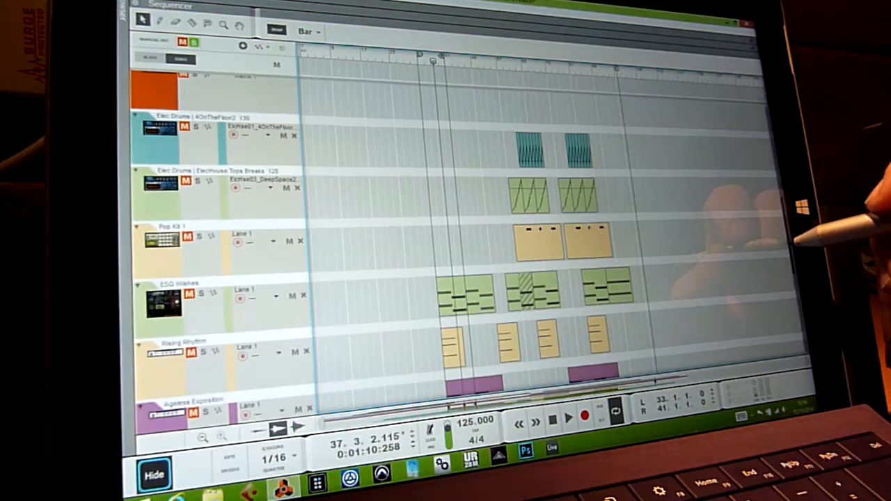
{"action": "scroll", "scroll_direction": "down", "scroll_amount": 3}
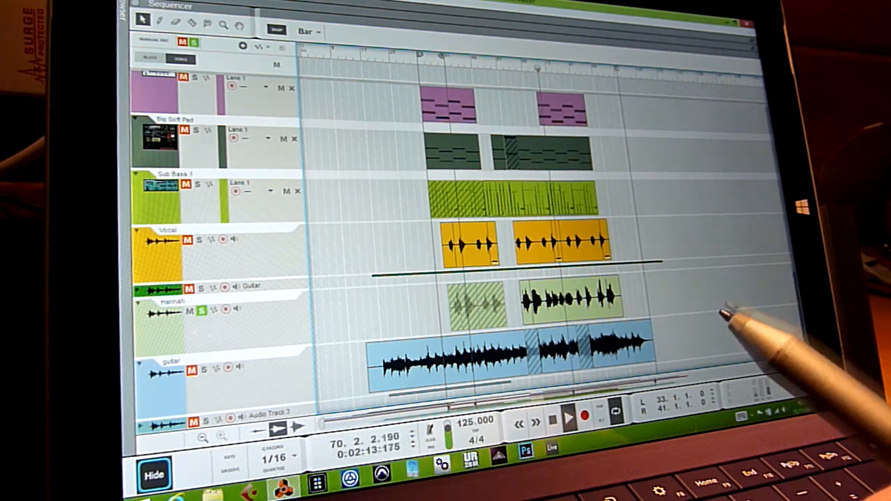
{"action": "left_click", "coordinate": [569, 416]}
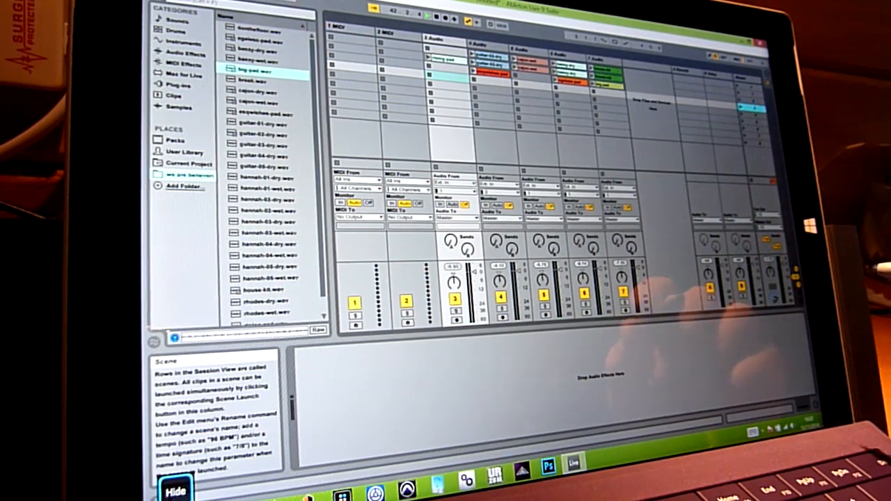
Step: Drag a wav loop from the browser folder into a clip slot on one of audio tracks 3–7
{"action": "left_click", "coordinate": [446, 57]}
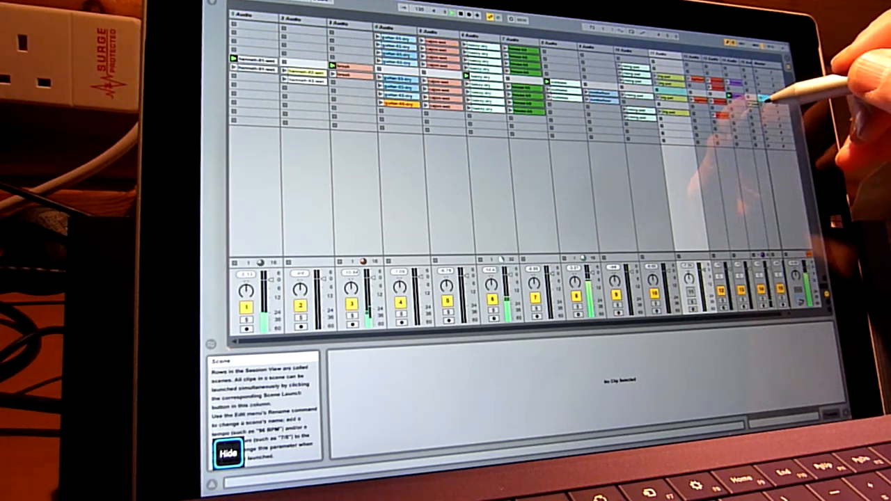
Step: Launch the cyan loop in the last track and another loop, showing the launched clip's waveform
{"action": "left_click", "coordinate": [769, 103]}
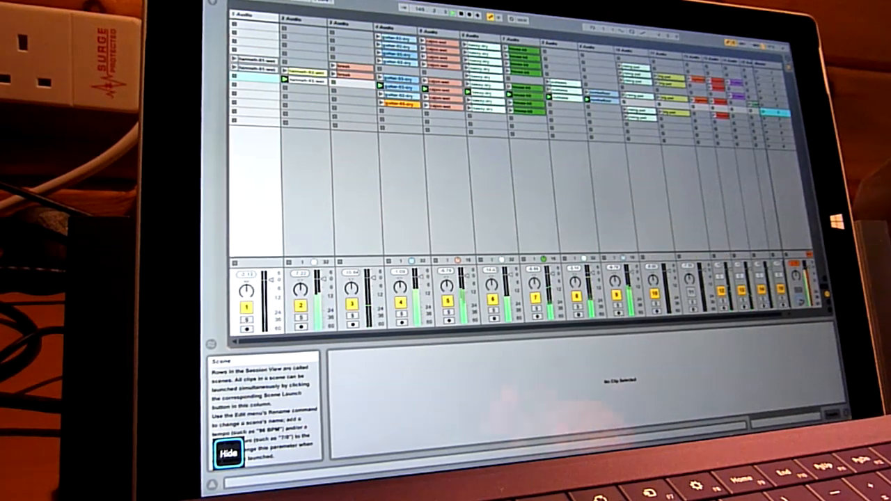
{"action": "left_click", "coordinate": [305, 73]}
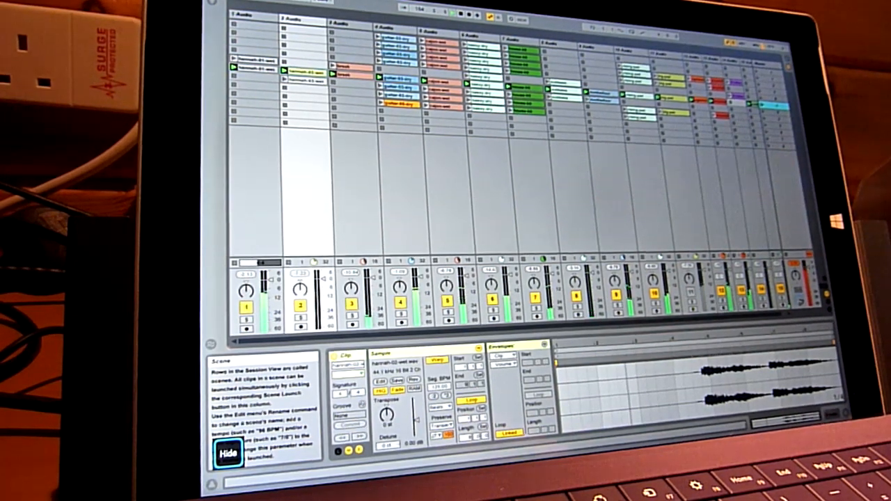
{"action": "left_click", "coordinate": [759, 110]}
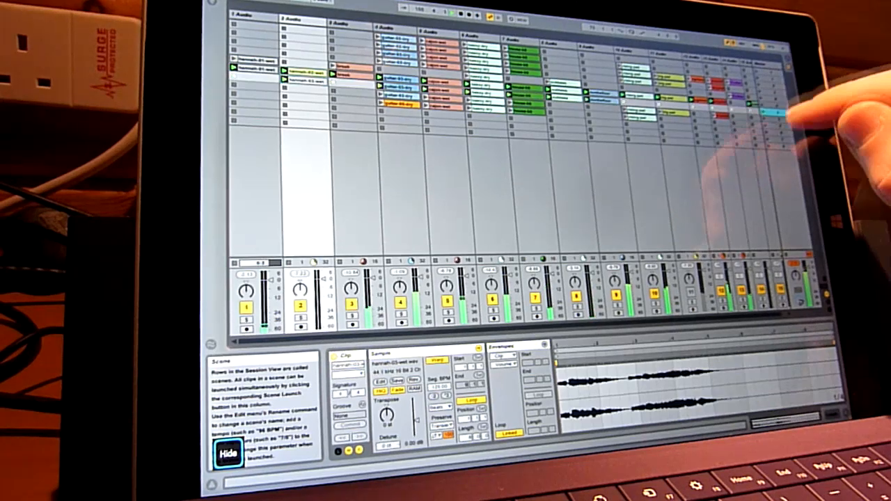